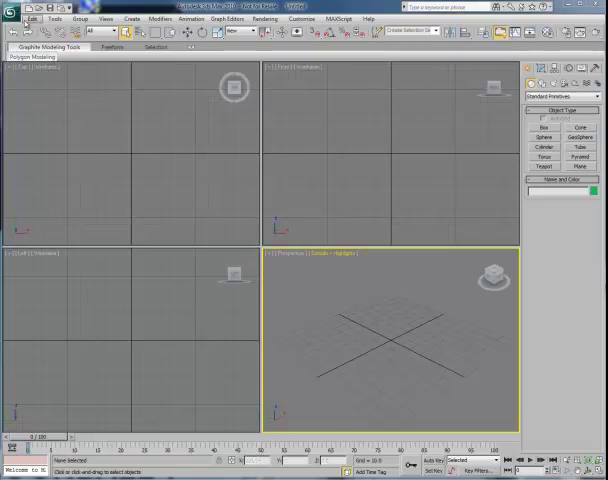
- Show the Import submenu from the application menu
click(9, 18)
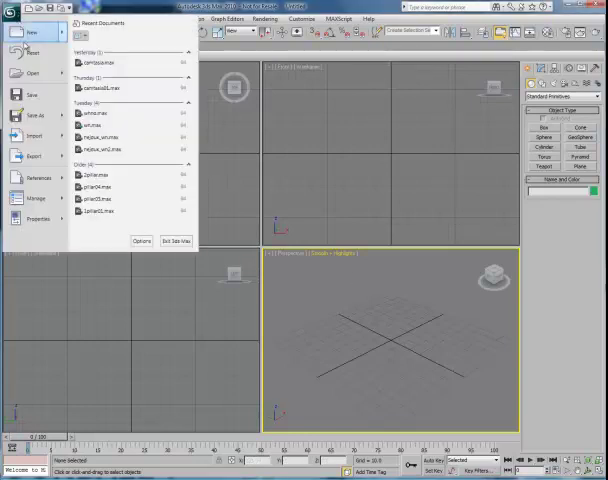
click(32, 135)
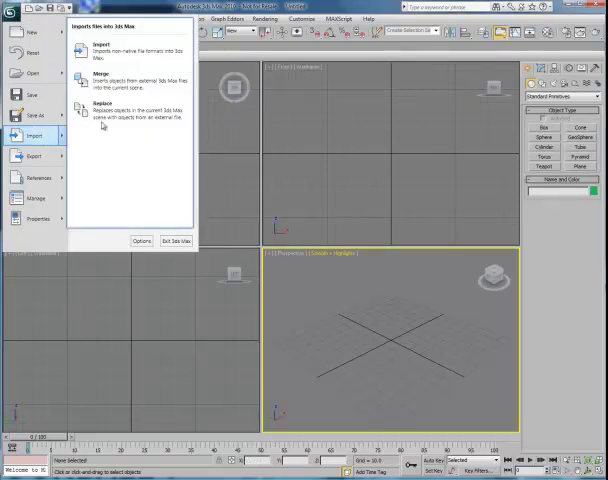
mouse_move(105, 50)
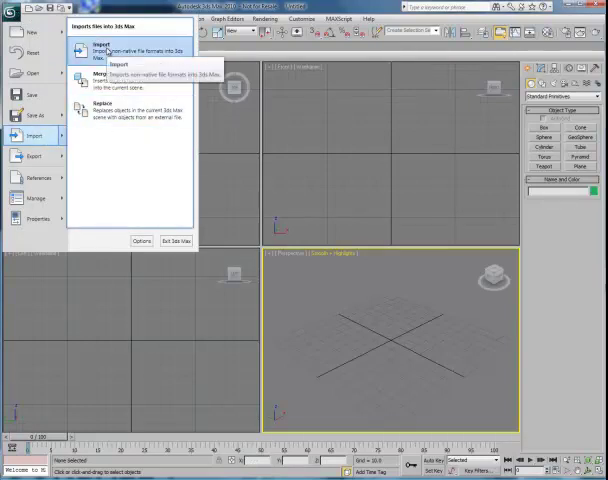
- Start Import, browse to the 3dstut folder and select wall_house.3DS
click(97, 47)
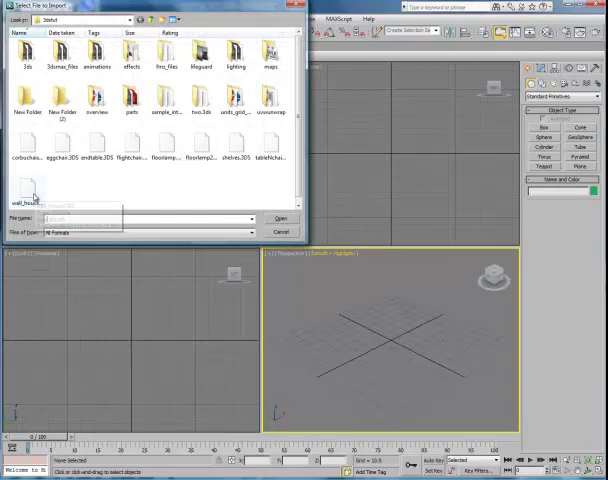
click(22, 190)
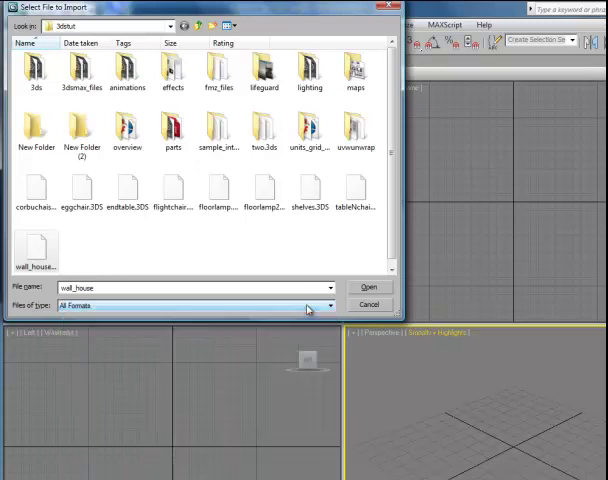
mouse_move(76, 258)
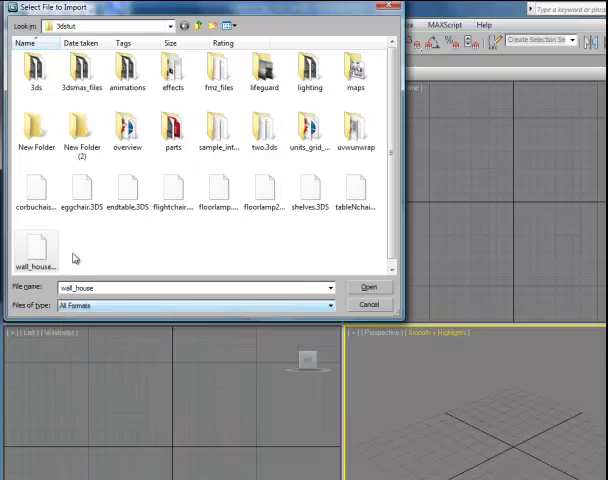
click(37, 240)
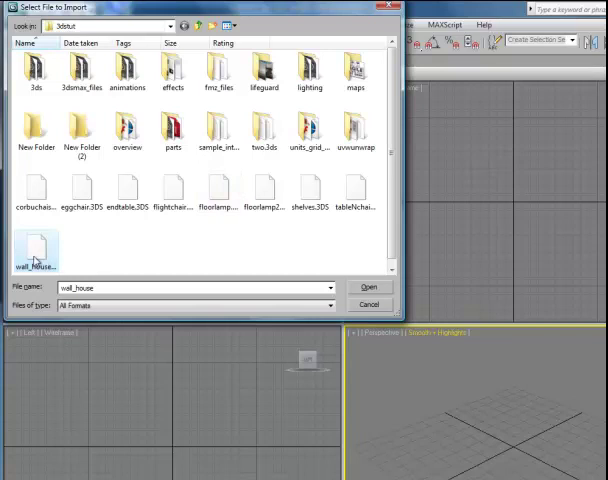
mouse_move(34, 248)
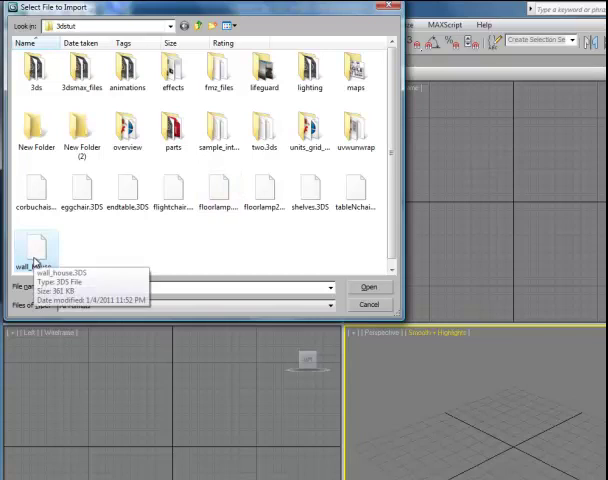
click(35, 245)
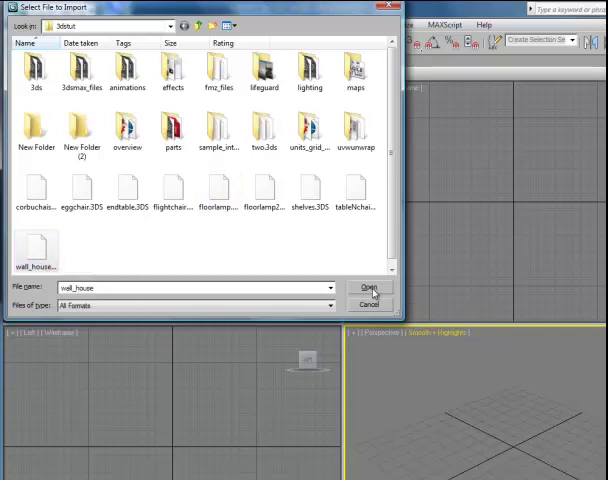
- Open wall_house.3DS, merging its objects into the current scene without converting units
click(369, 287)
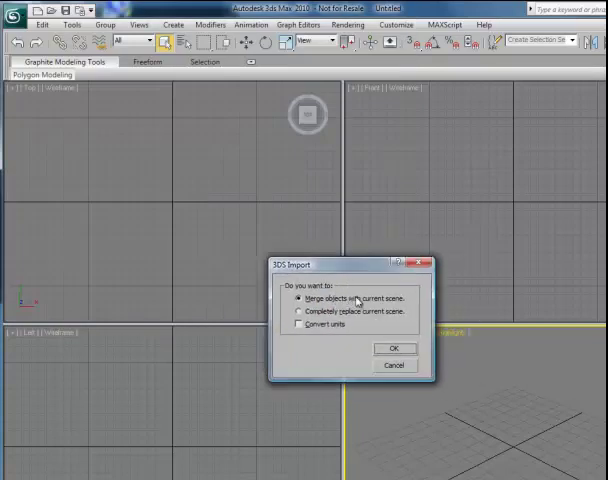
mouse_move(357, 328)
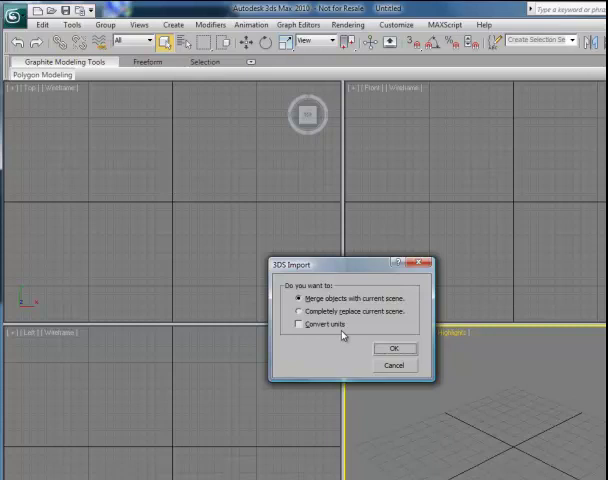
mouse_move(316, 341)
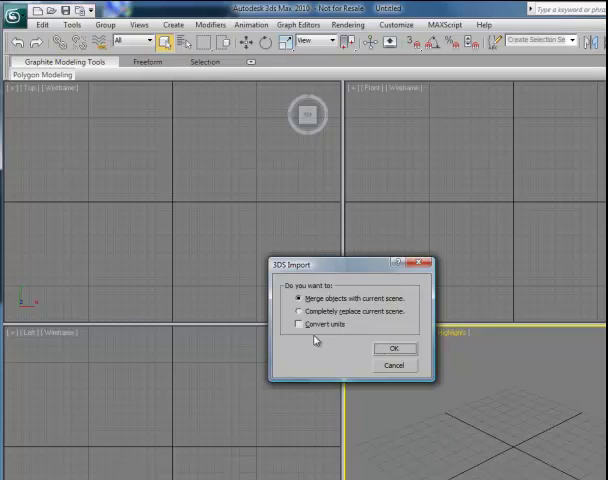
click(394, 348)
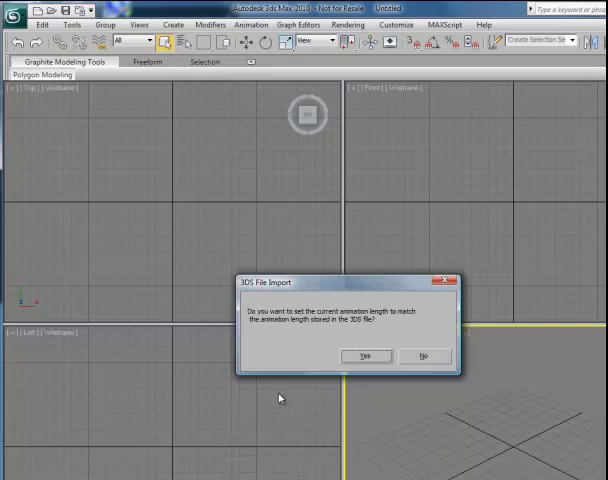
mouse_move(349, 381)
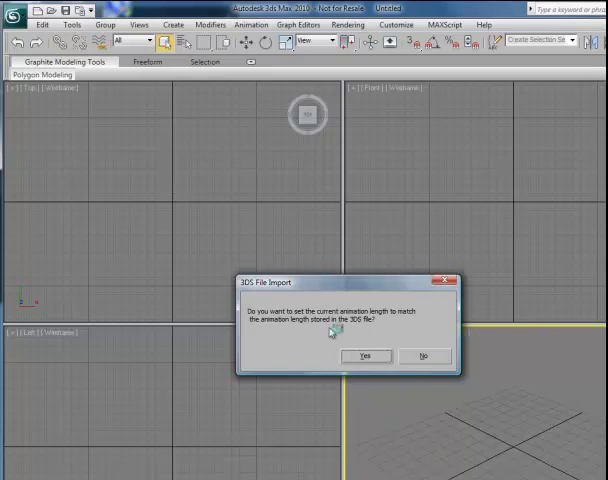
mouse_move(298, 365)
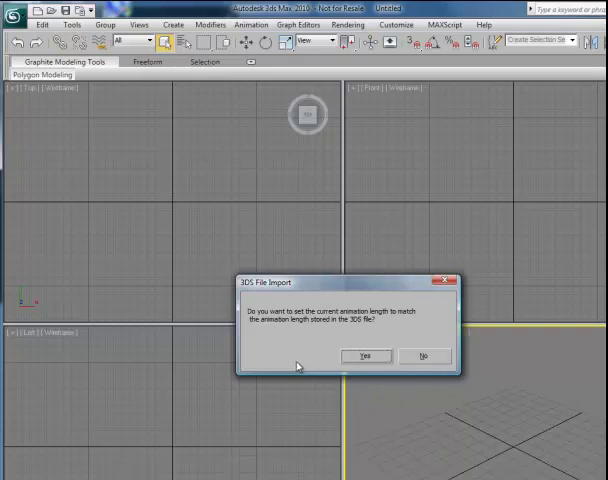
mouse_move(289, 371)
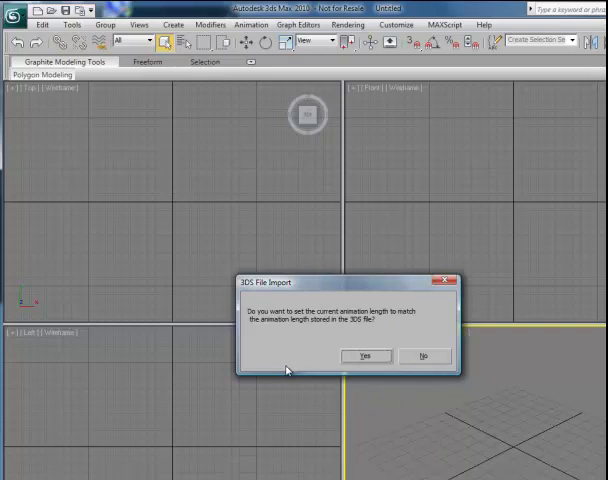
mouse_move(285, 373)
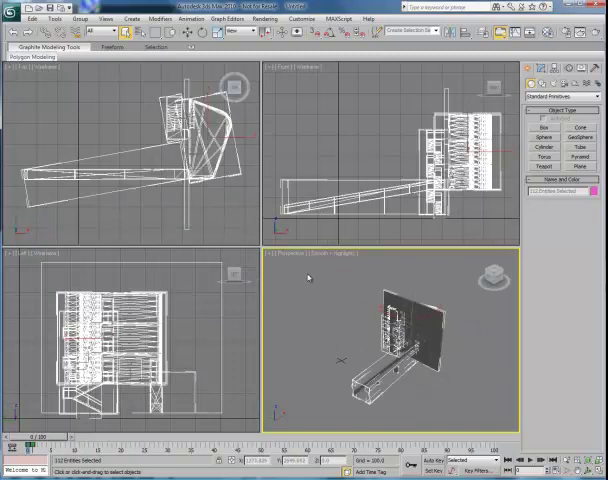
mouse_move(296, 287)
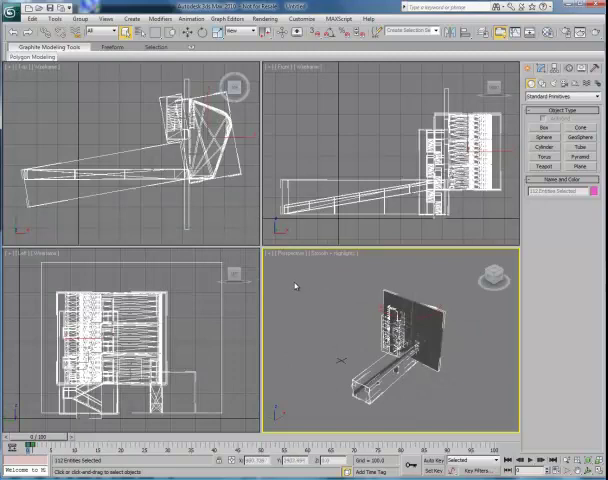
mouse_move(328, 293)
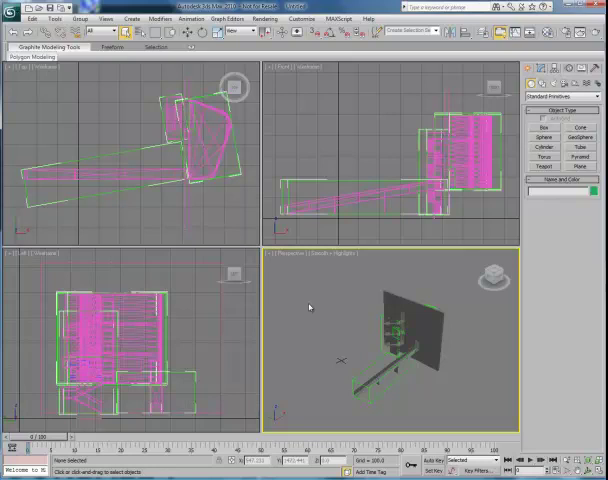
mouse_move(344, 320)
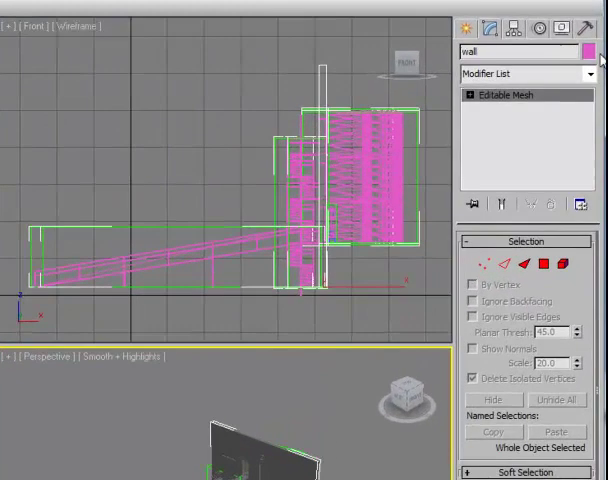
click(593, 52)
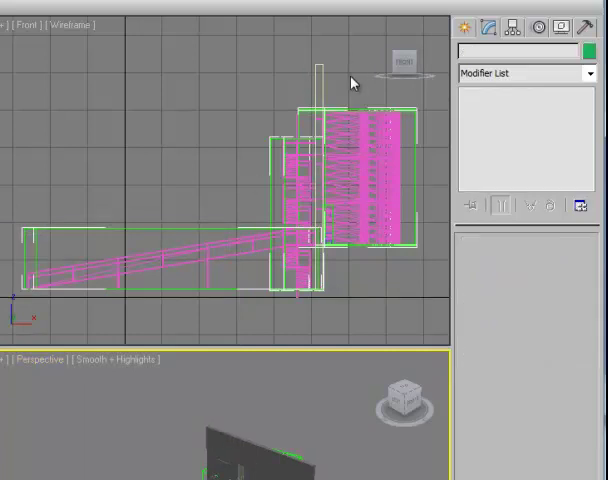
mouse_move(313, 172)
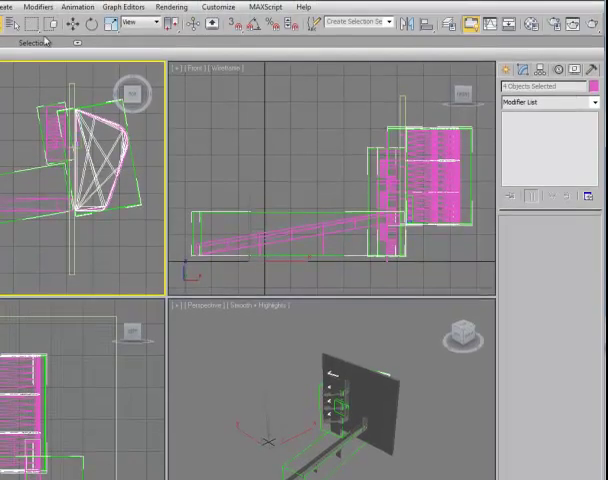
mouse_move(104, 138)
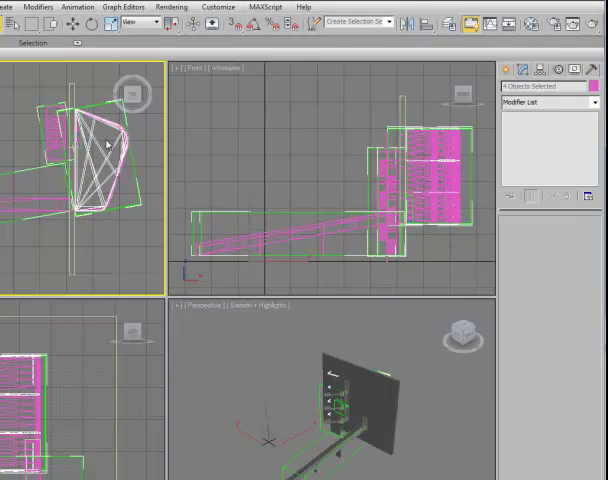
mouse_move(102, 135)
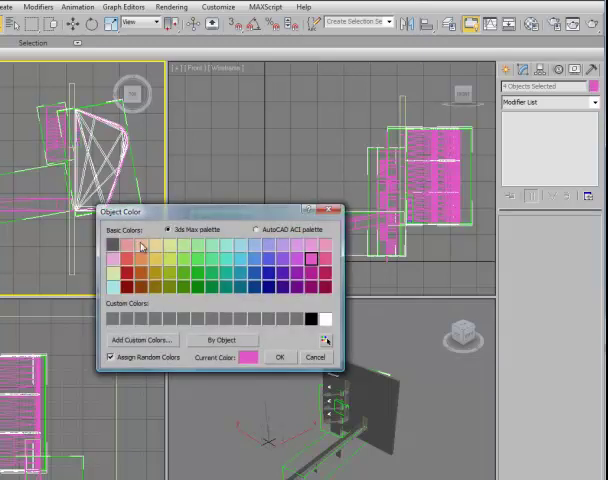
- Pick an object colour swatch for the four selected objects
click(281, 357)
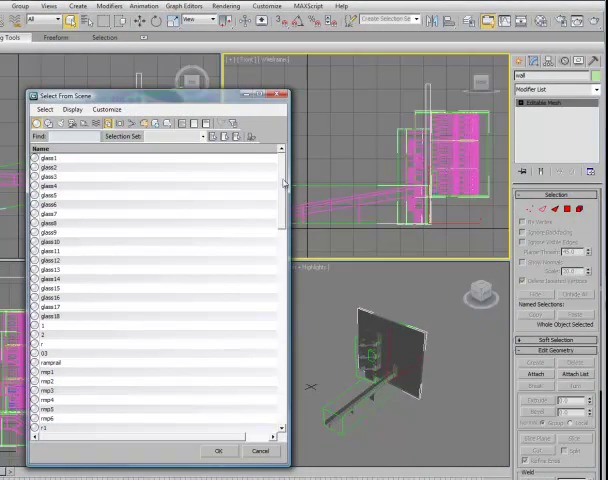
scroll(down, 3)
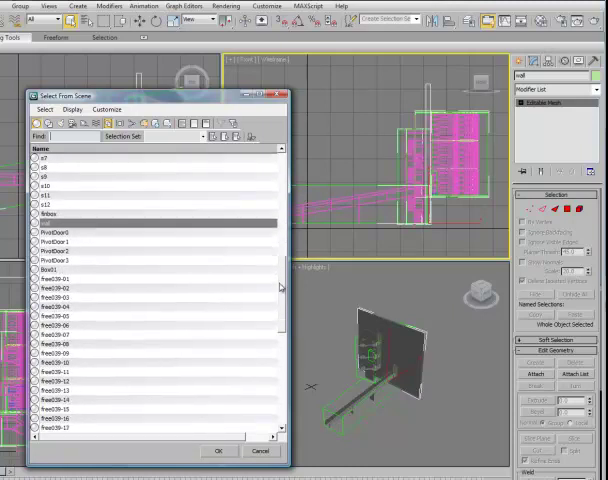
scroll(down, 3)
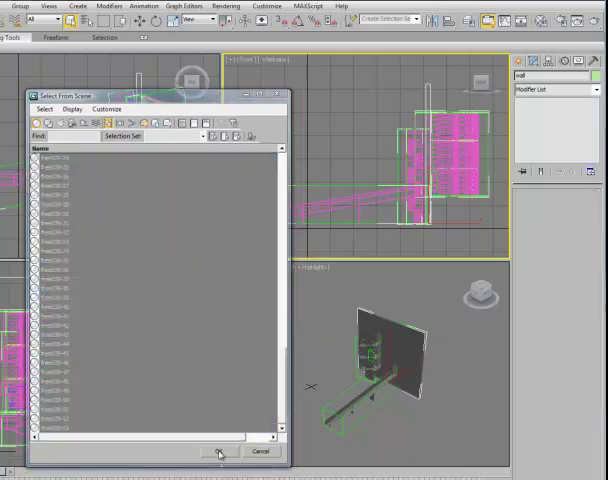
click(217, 452)
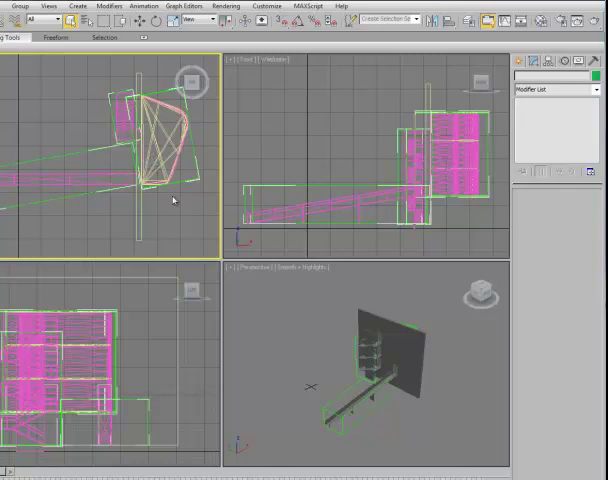
mouse_move(344, 407)
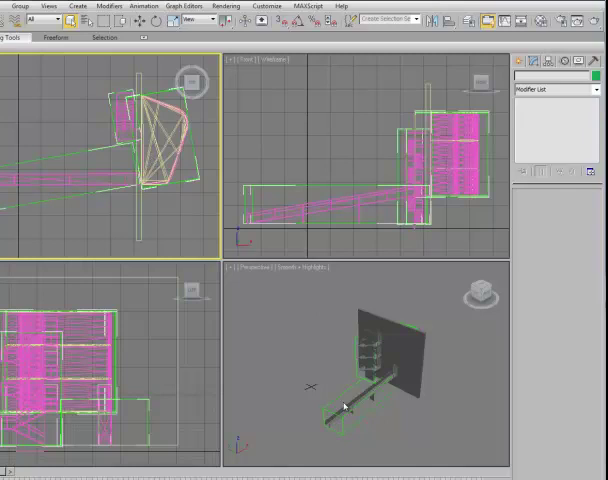
mouse_move(426, 440)
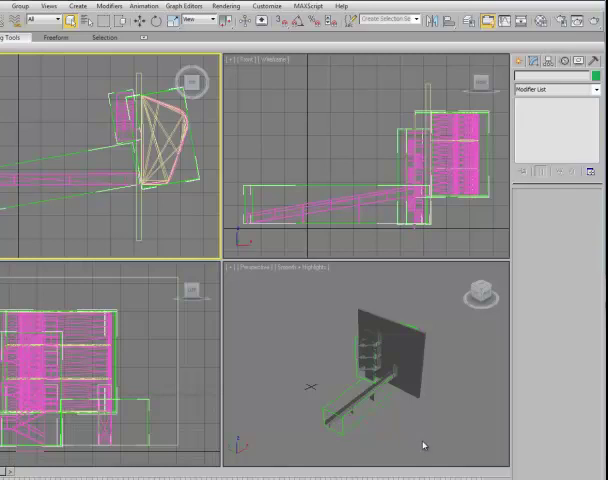
mouse_move(435, 440)
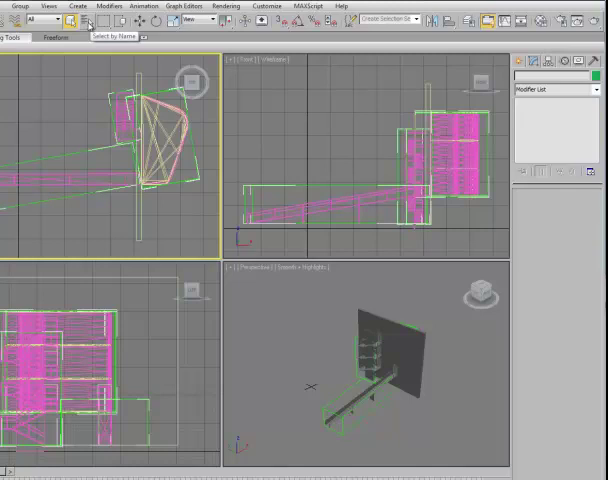
- Select glass1 through glass18 by name and group them as GLASS
click(63, 20)
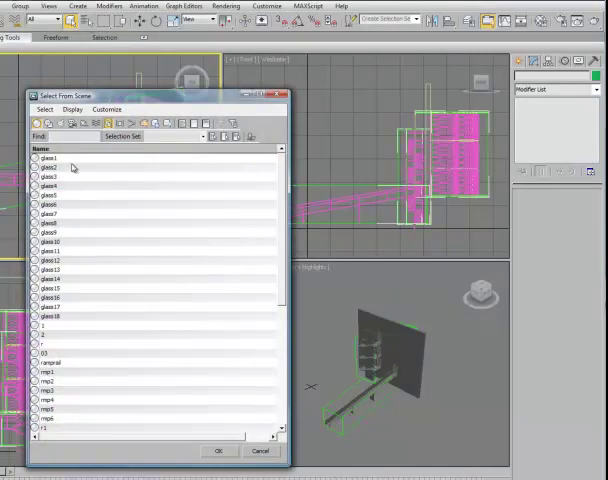
mouse_move(80, 323)
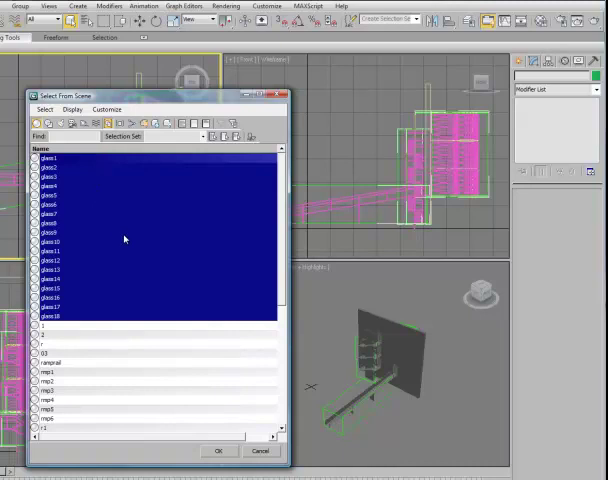
mouse_move(167, 330)
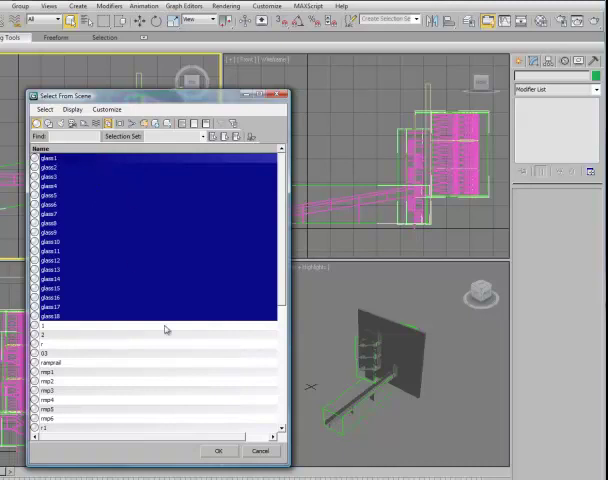
click(218, 451)
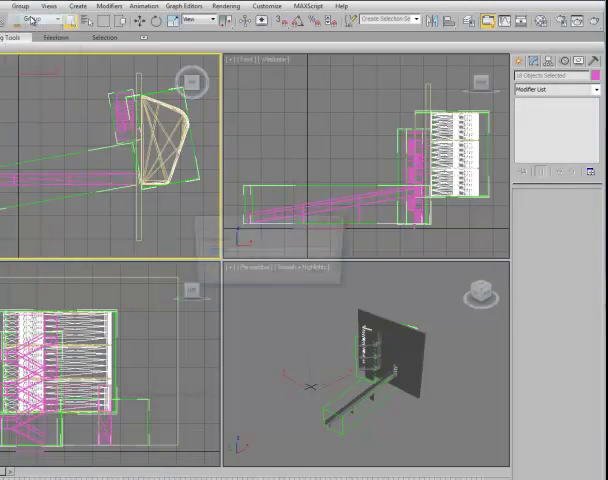
click(19, 6)
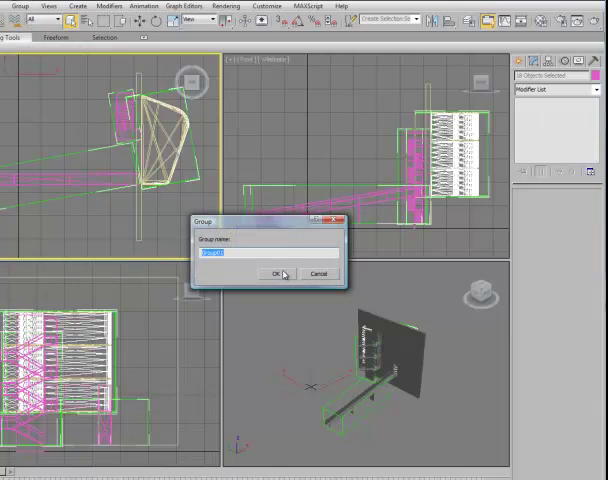
text(GLASS)
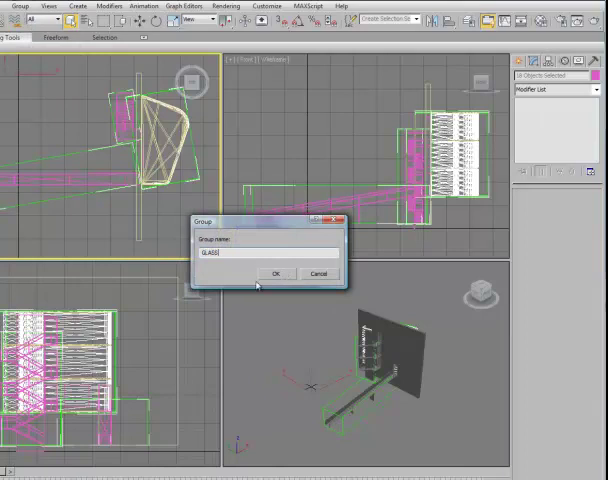
click(276, 273)
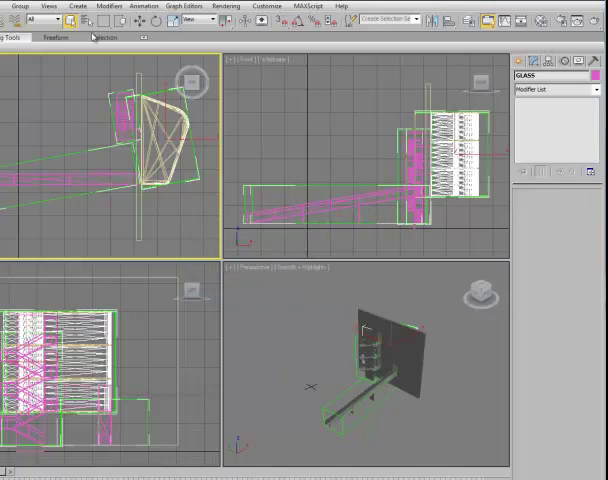
click(82, 21)
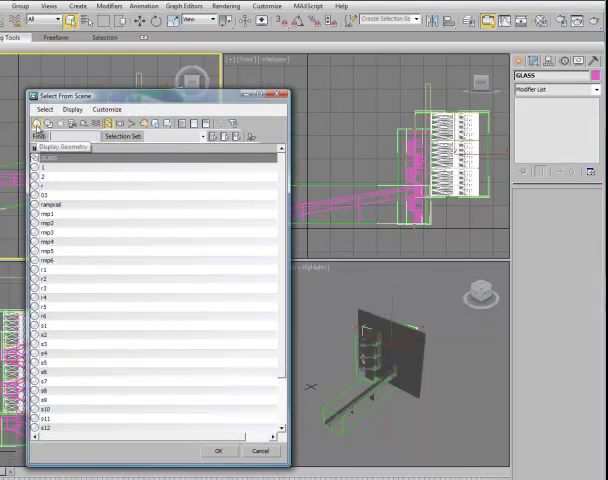
- Check the GLASS group entry in Select From Scene, then close the list
click(106, 109)
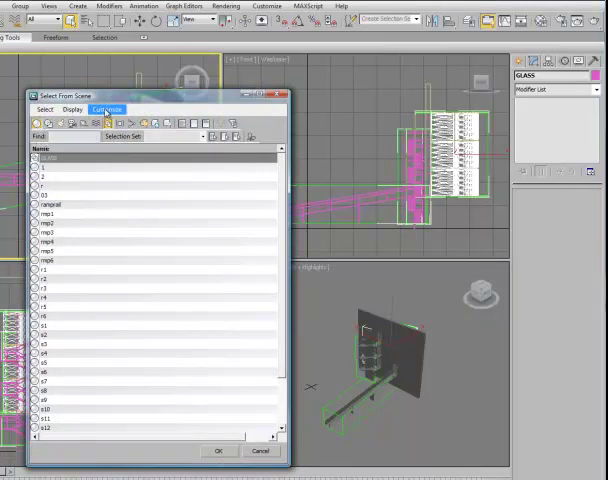
mouse_move(107, 124)
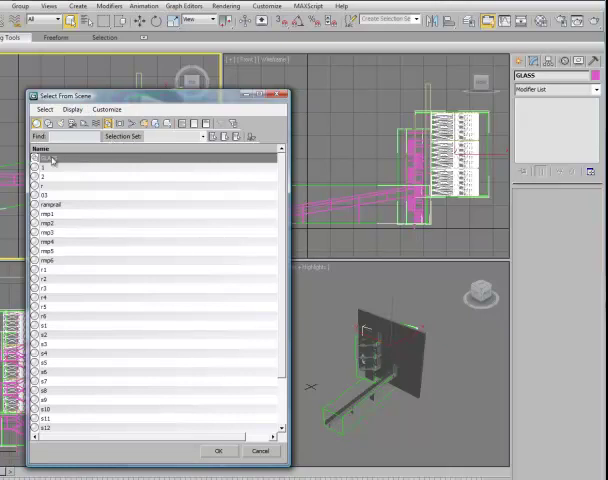
click(48, 162)
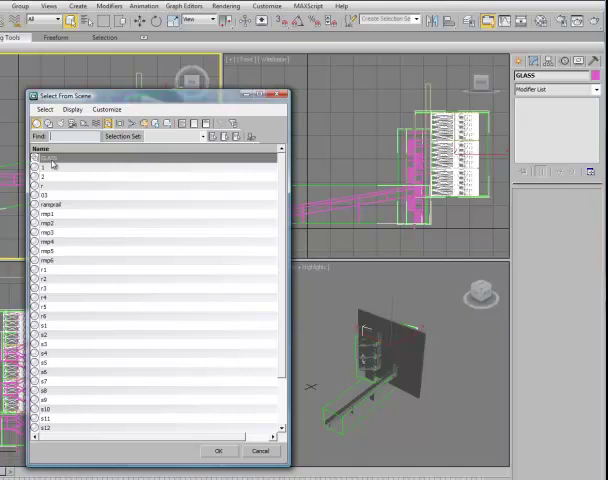
click(60, 157)
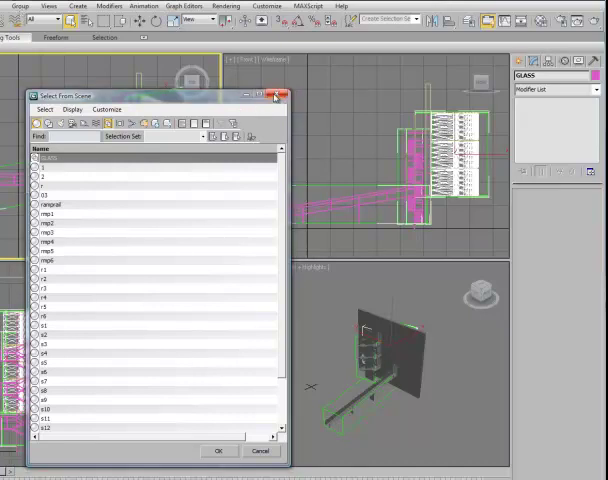
click(18, 6)
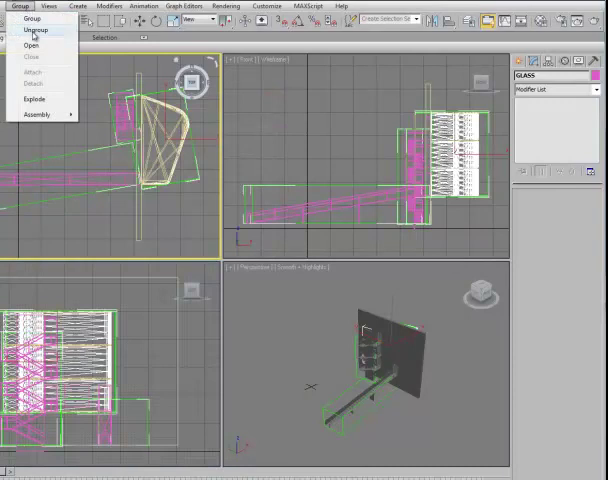
mouse_move(32, 46)
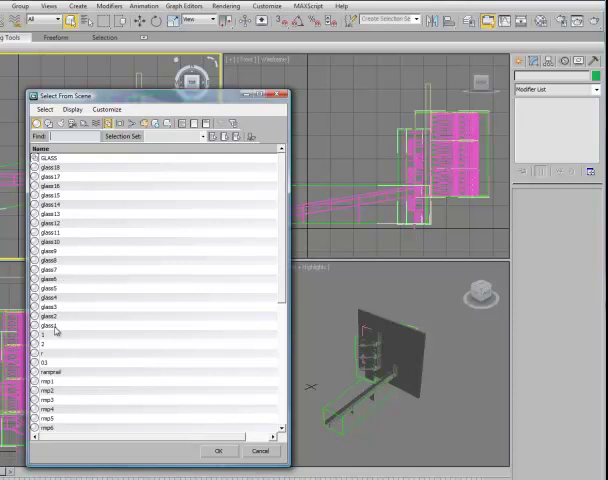
- Select glass11 from the scene object list and confirm
click(54, 232)
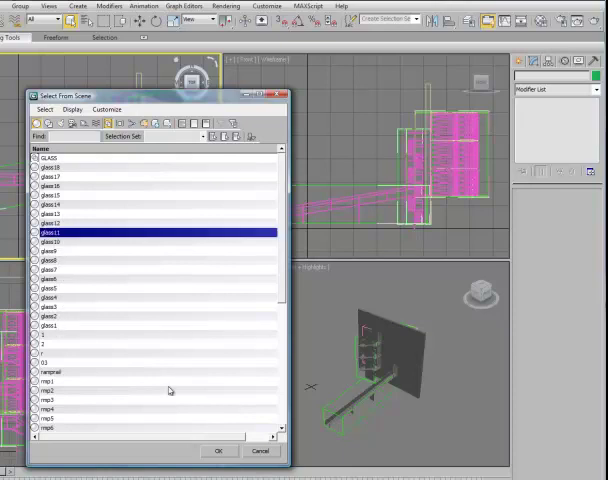
click(219, 451)
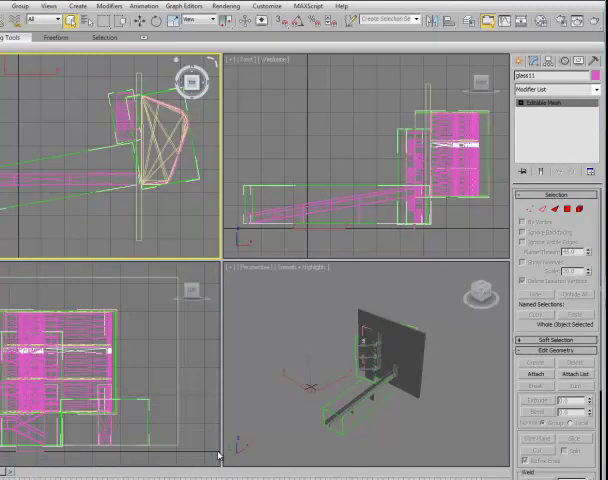
mouse_move(360, 307)
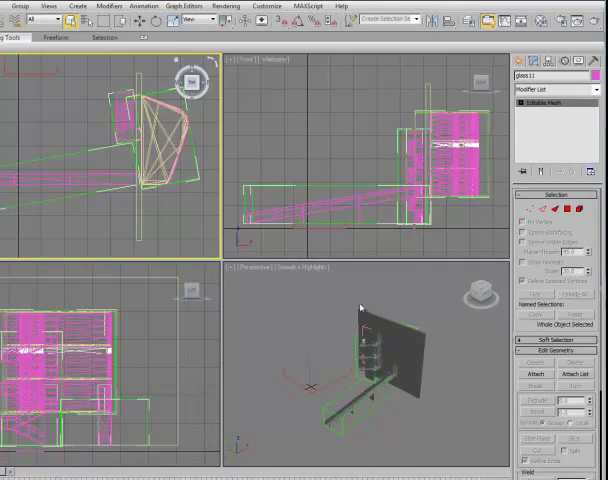
mouse_move(522, 157)
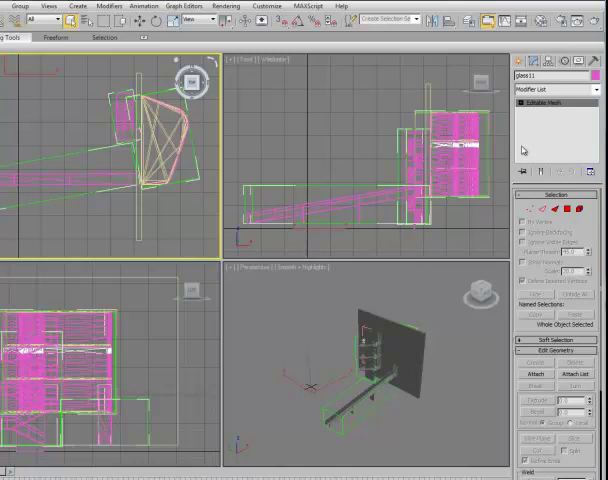
mouse_move(522, 150)
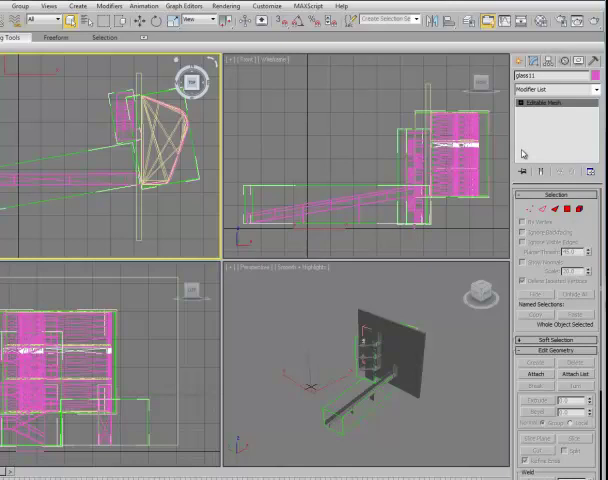
click(20, 6)
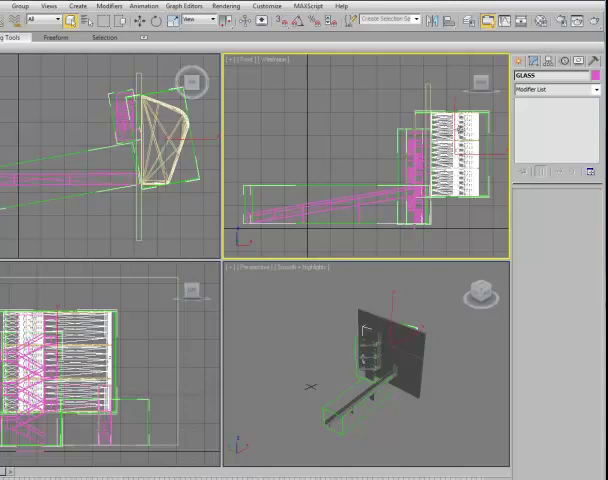
- Hide the selected GLASS group using the viewport quad menu's Hide Selection
right_click(460, 140)
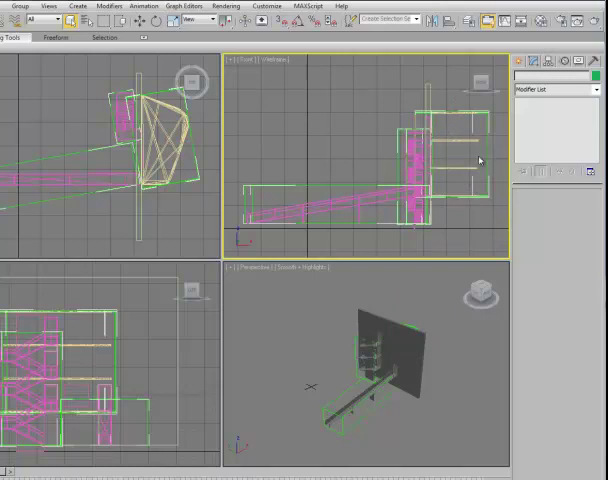
mouse_move(452, 167)
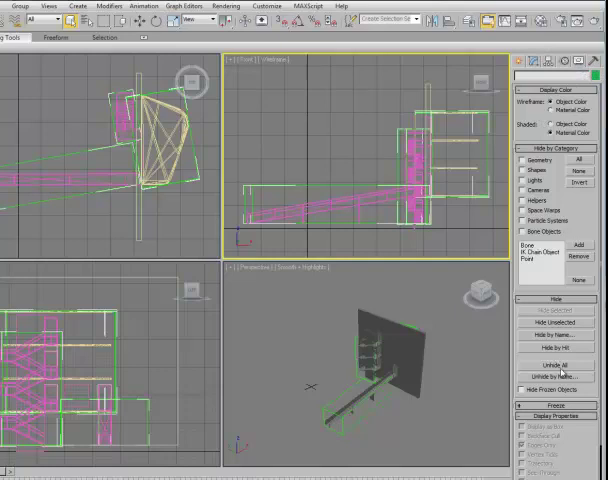
mouse_move(560, 376)
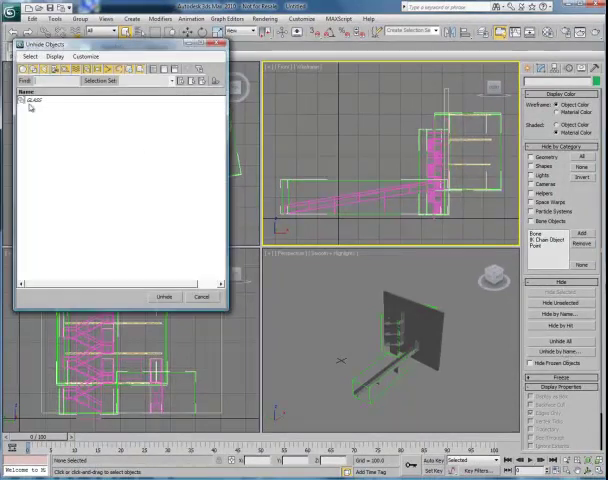
- Unhide the GLASS group from the Unhide Objects dialog
click(40, 103)
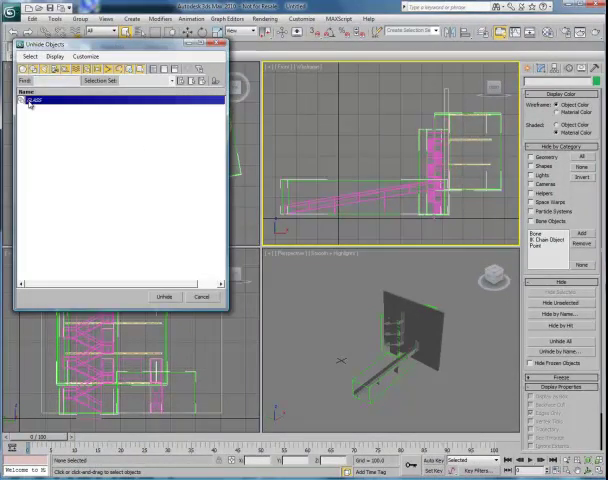
click(164, 296)
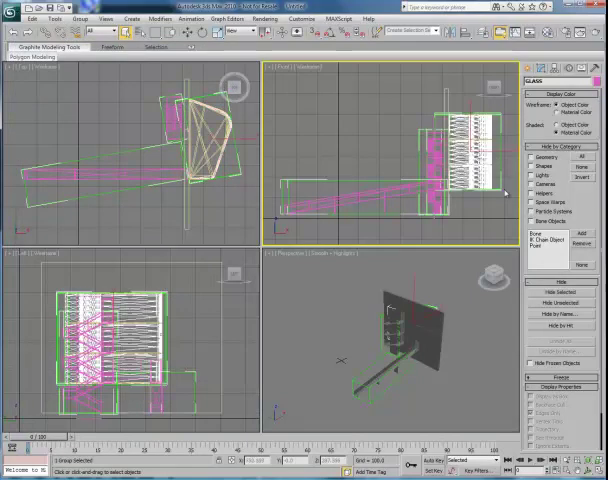
mouse_move(560, 330)
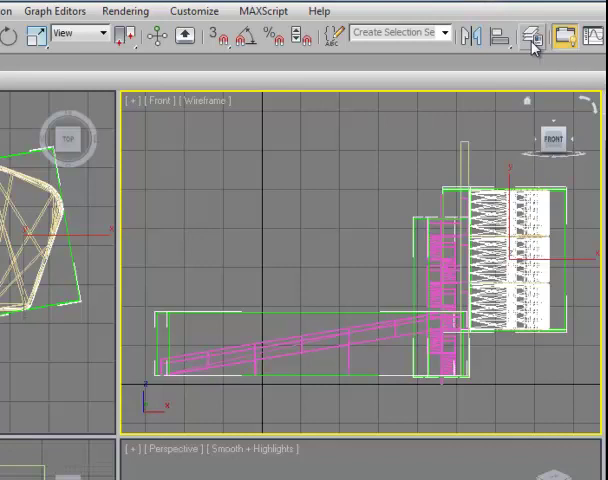
click(533, 37)
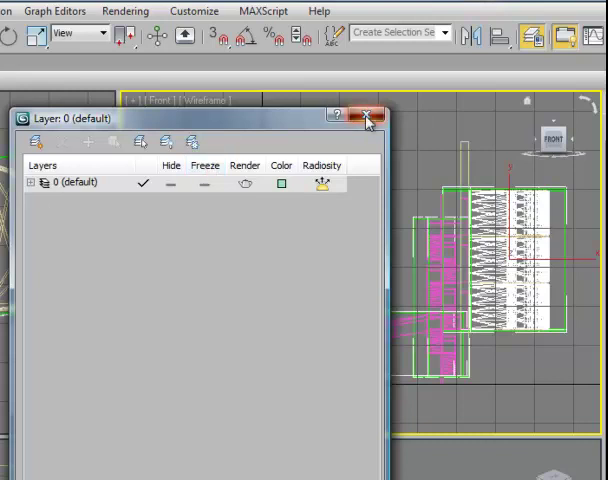
click(369, 114)
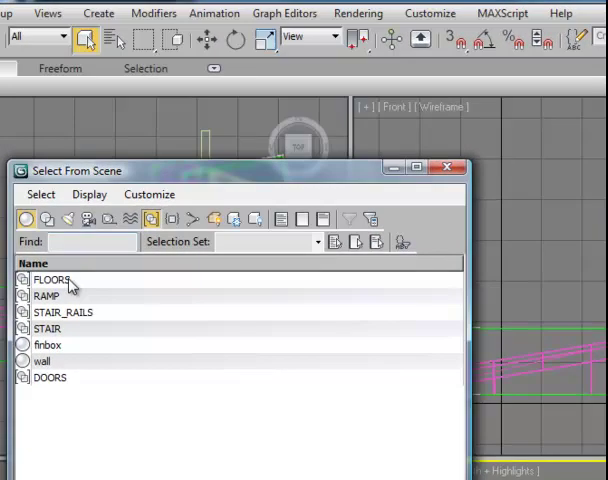
mouse_move(72, 328)
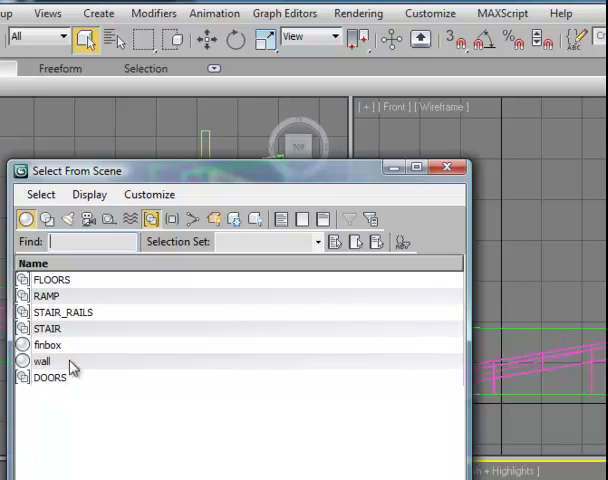
mouse_move(78, 364)
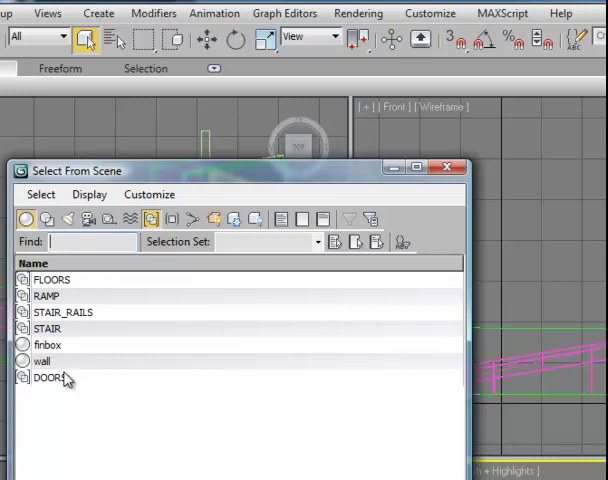
- Select the DOORS group and add the wall object in Select From Scene
click(50, 377)
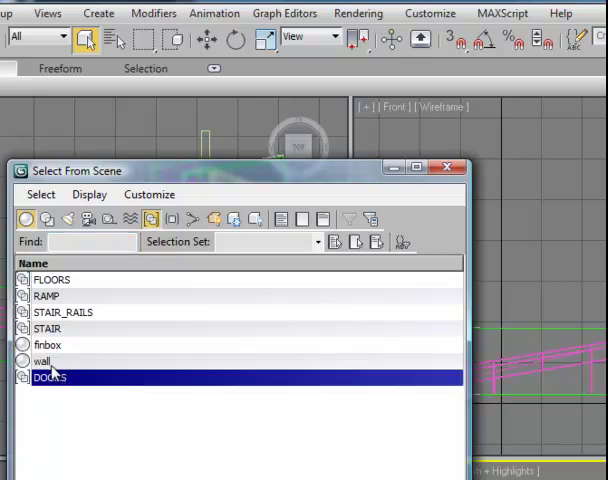
click(44, 361)
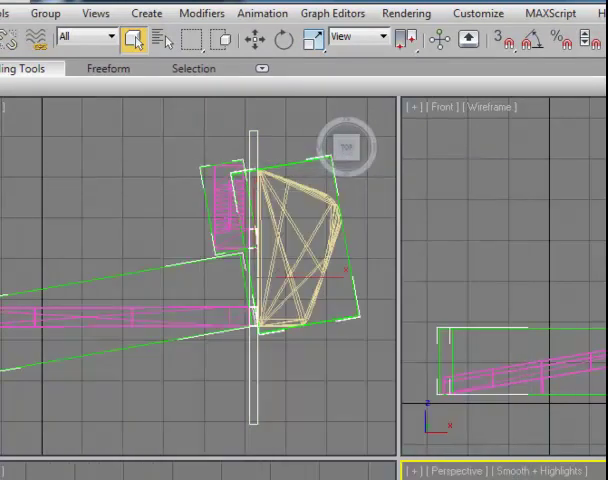
- Group the selected wall and DOORS objects under the name 'WALL'
click(46, 12)
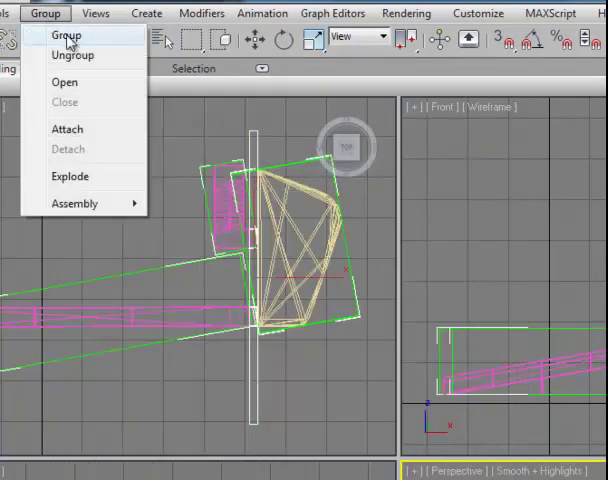
click(66, 35)
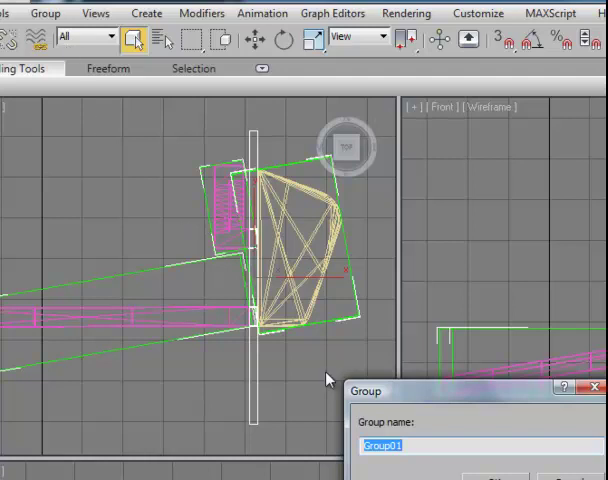
mouse_move(406, 465)
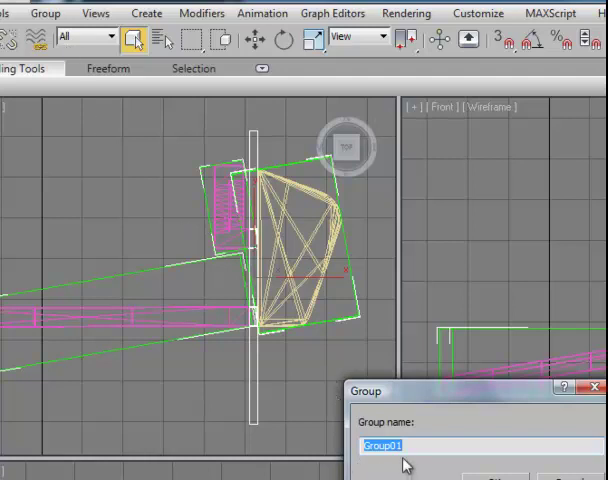
text(WALL)
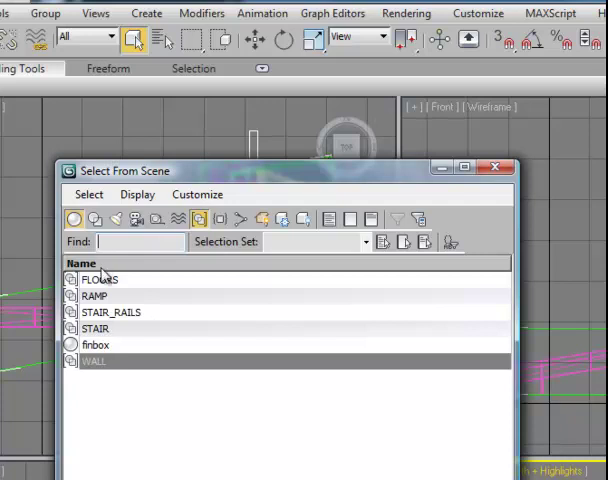
mouse_move(44, 27)
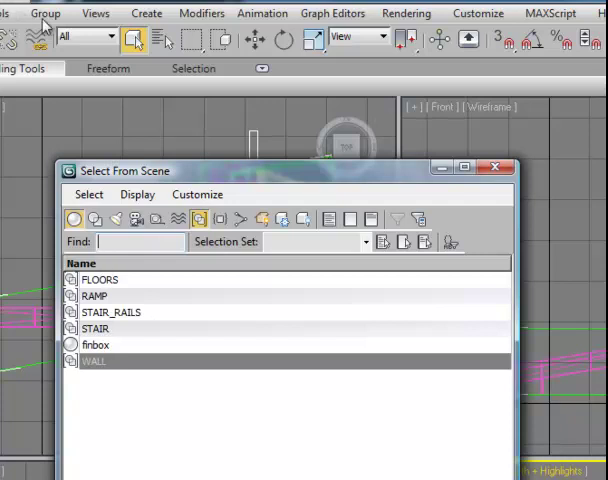